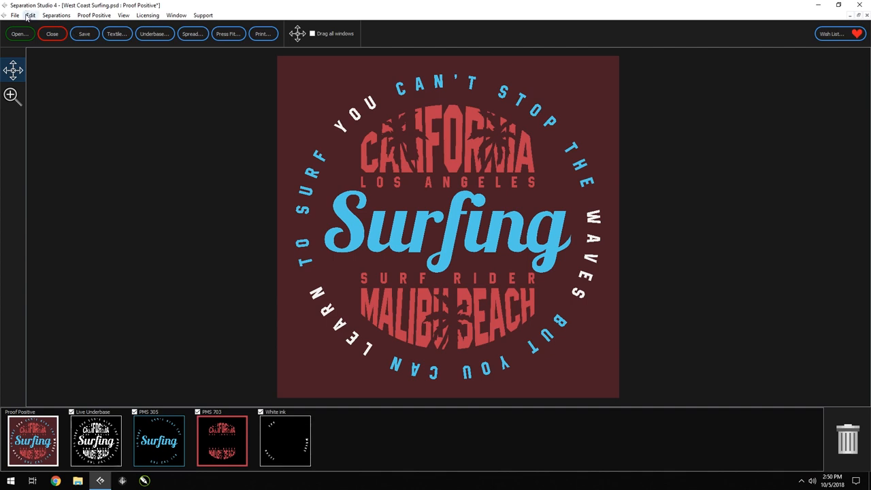
Step: Open the empty Custom Inks library from the Edit menu
{"action": "left_click", "coordinate": [31, 15]}
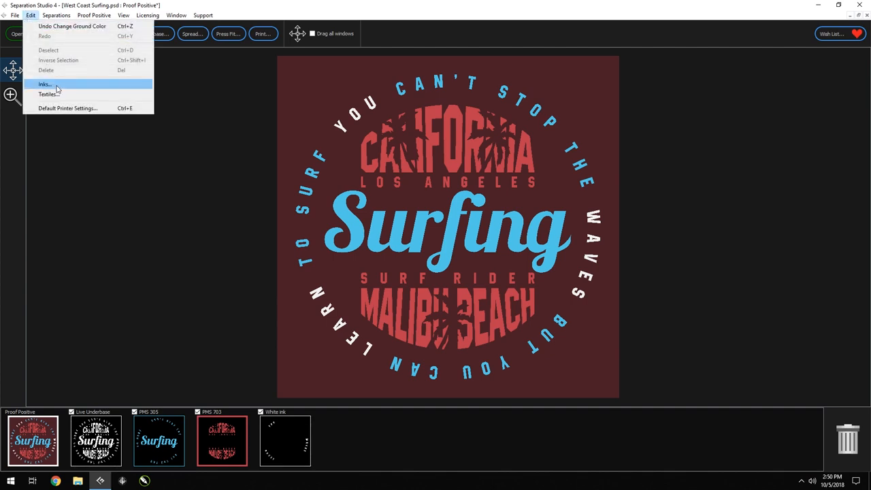
{"action": "left_click", "coordinate": [44, 84]}
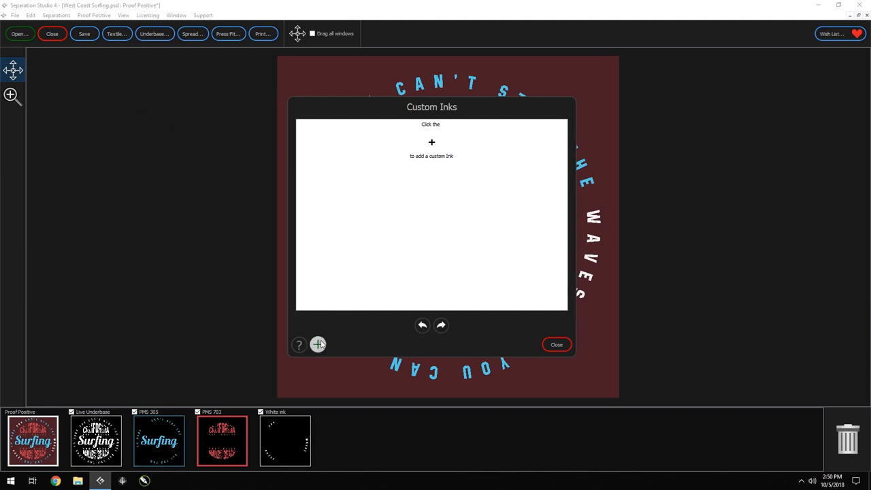
Step: Add a new custom ink and set its colour to bright red (RGB 255, 21, 34)
{"action": "left_click", "coordinate": [317, 344]}
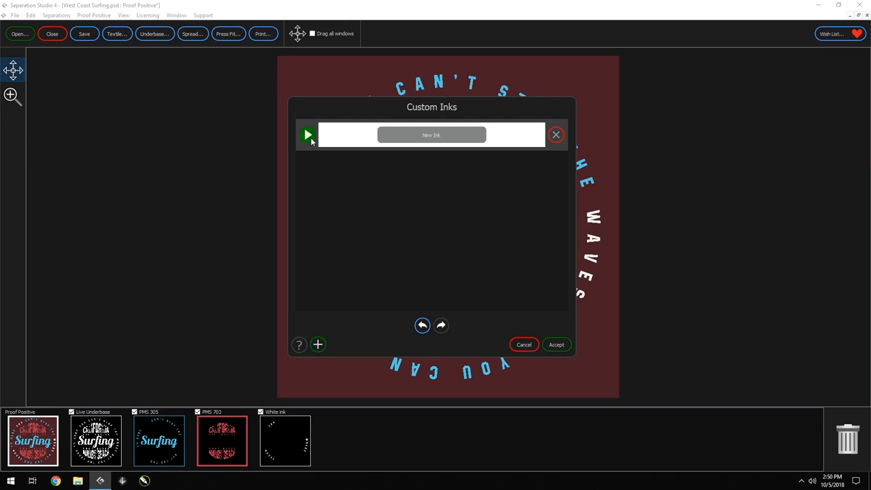
{"action": "left_click", "coordinate": [308, 134]}
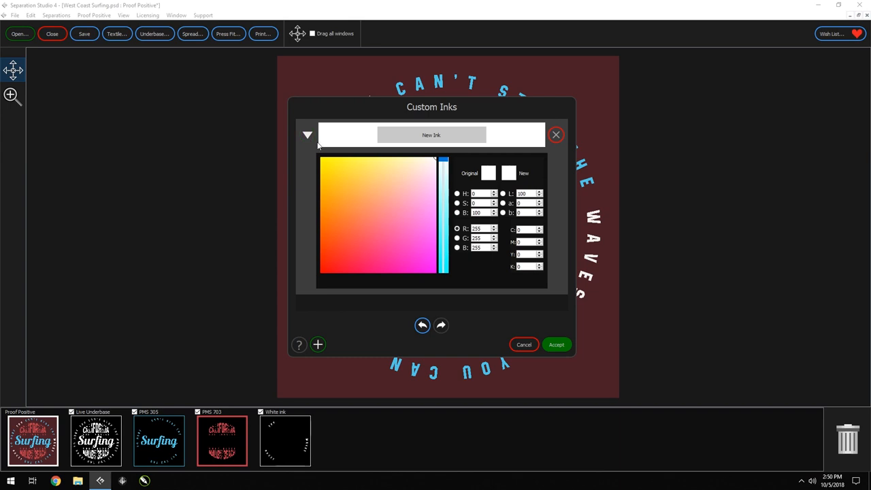
{"action": "mouse_move", "coordinate": [399, 209]}
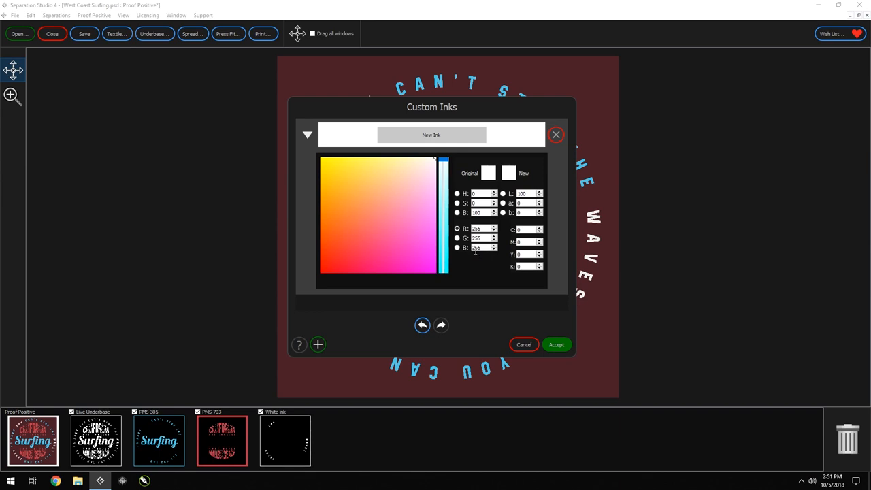
{"action": "left_click", "coordinate": [335, 266]}
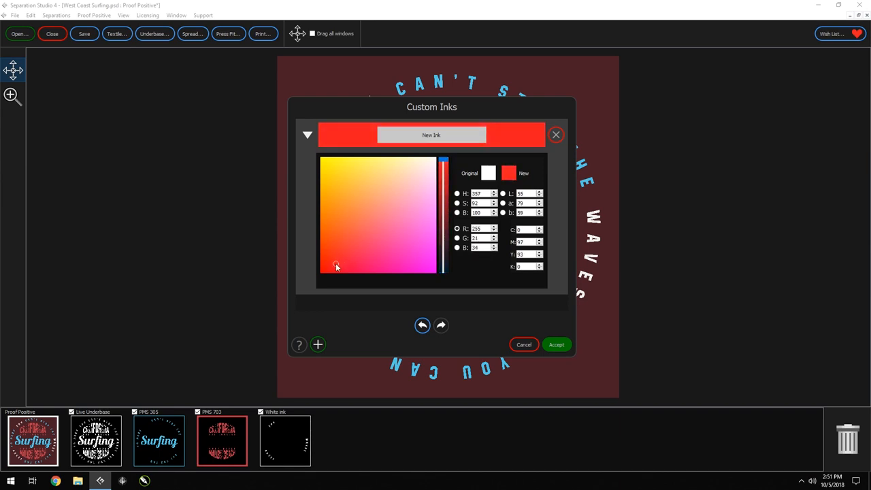
{"action": "left_click", "coordinate": [431, 135]}
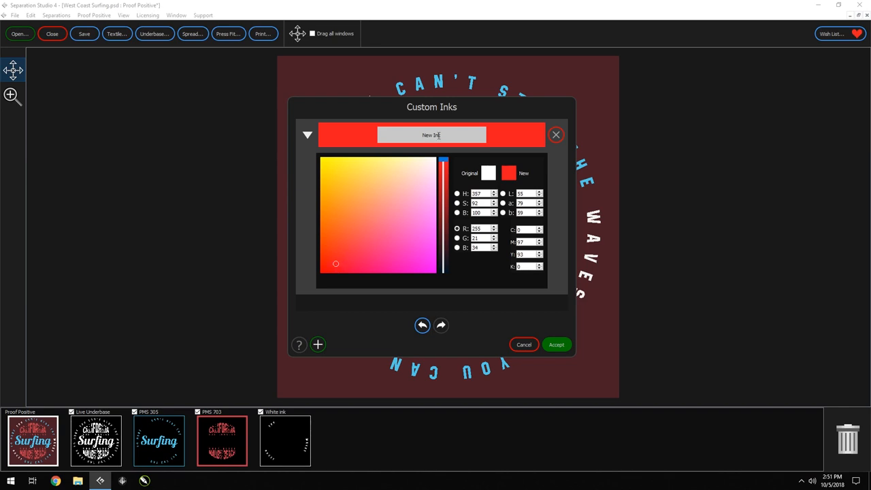
Step: Rename the new ink to 'Cherry Red' and accept it into the library
{"action": "left_click", "coordinate": [413, 138]}
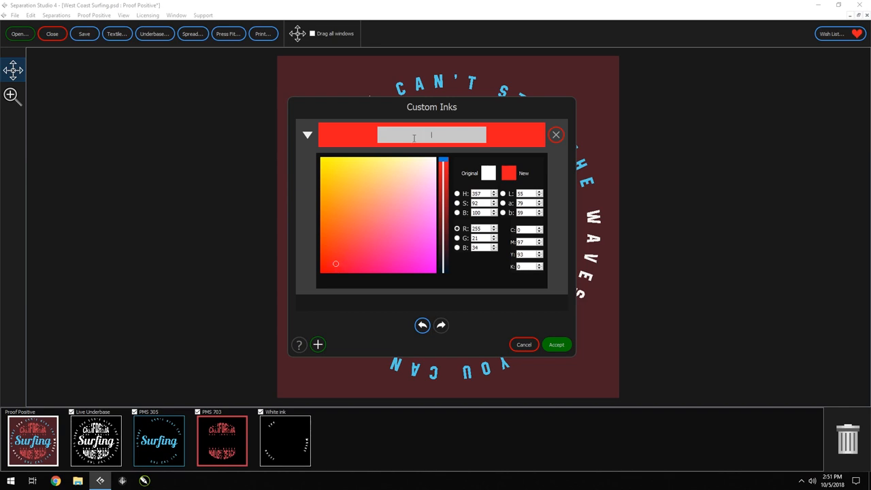
{"action": "type", "text": "Cherry Red"}
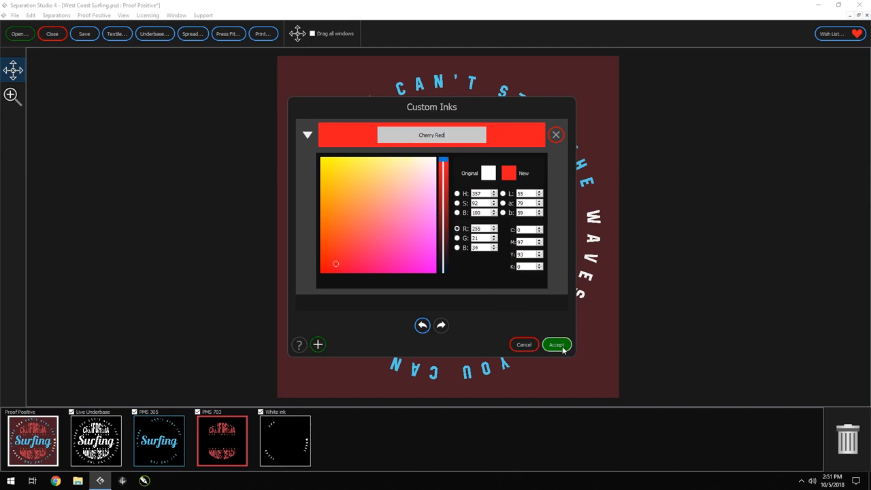
{"action": "left_click", "coordinate": [556, 344]}
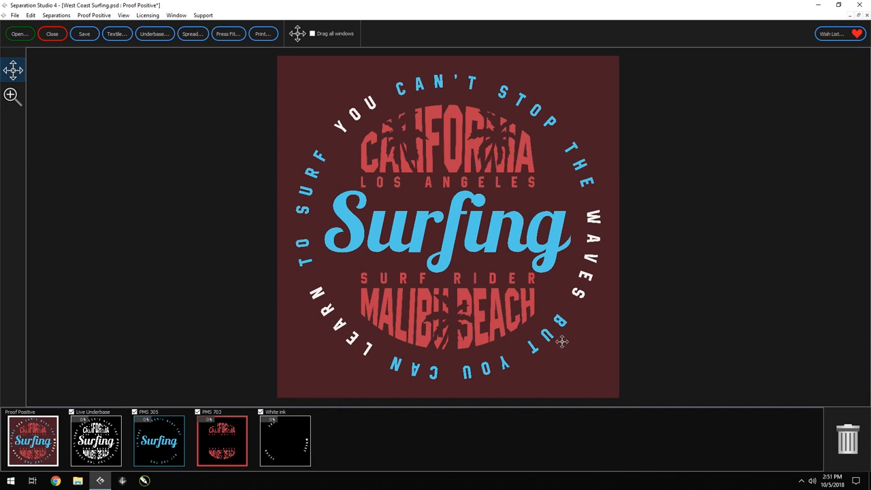
{"action": "mouse_move", "coordinate": [558, 336]}
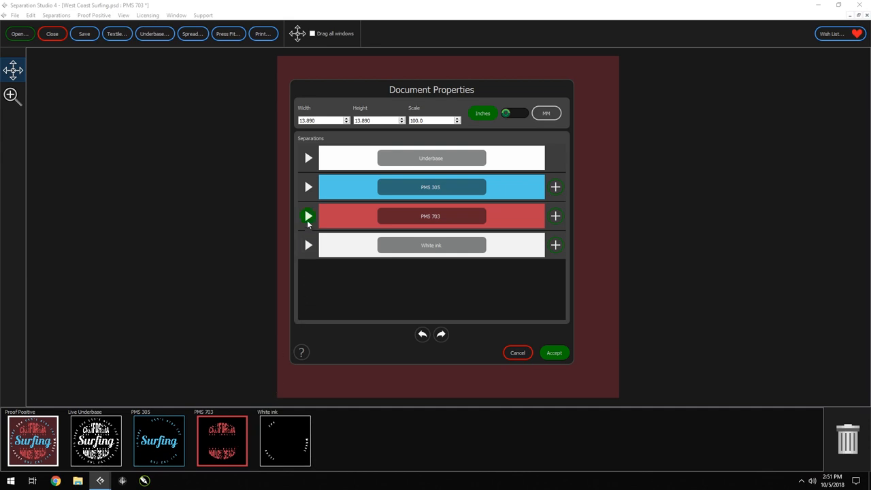
Step: Assign the Cherry Red ink to the PMS 703 separation
{"action": "left_click", "coordinate": [307, 216]}
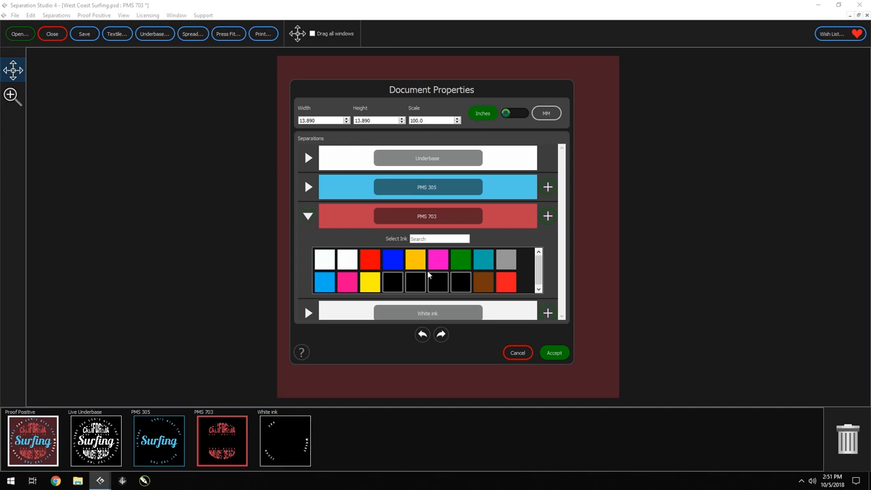
{"action": "left_click", "coordinate": [506, 286]}
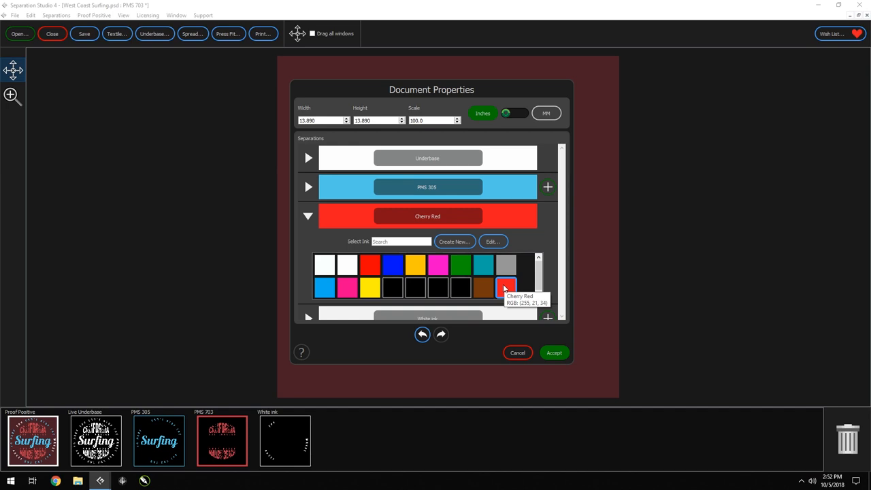
{"action": "mouse_move", "coordinate": [542, 202]}
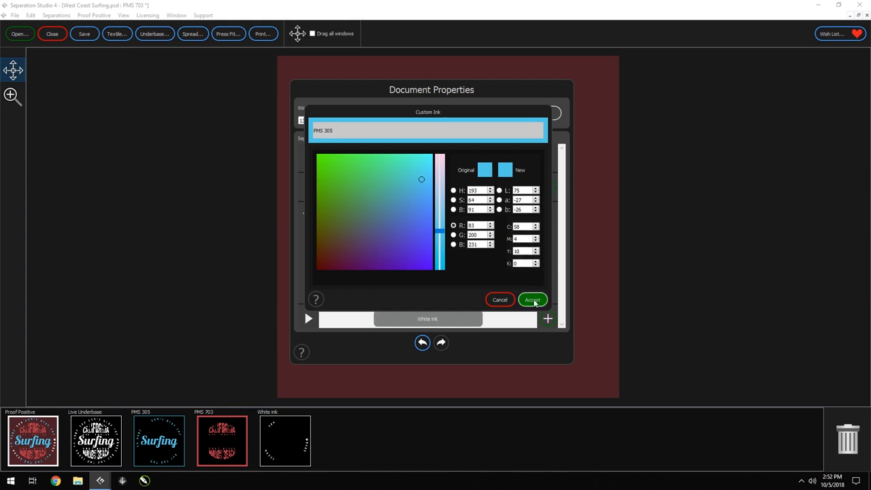
{"action": "left_click", "coordinate": [532, 300]}
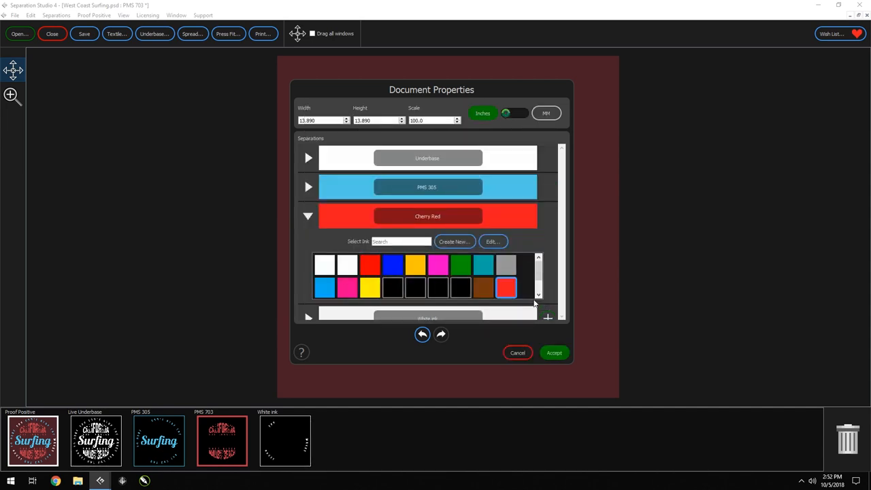
Step: Accept the Cherry Red ink change and display the Proof Positive composite
{"action": "left_click", "coordinate": [553, 352]}
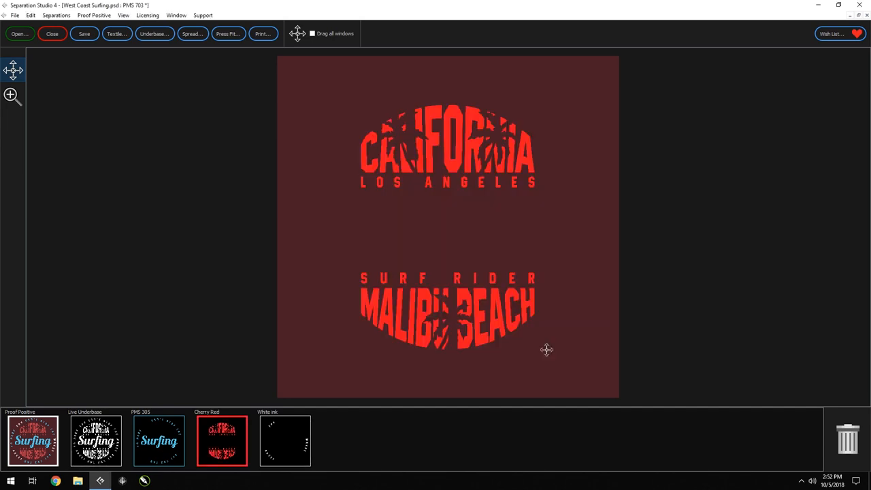
{"action": "left_click", "coordinate": [33, 440]}
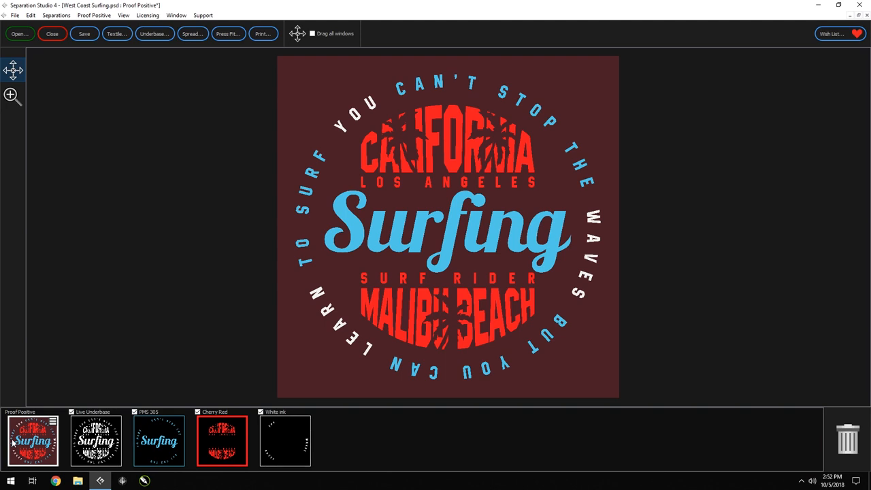
{"action": "mouse_move", "coordinate": [33, 440]}
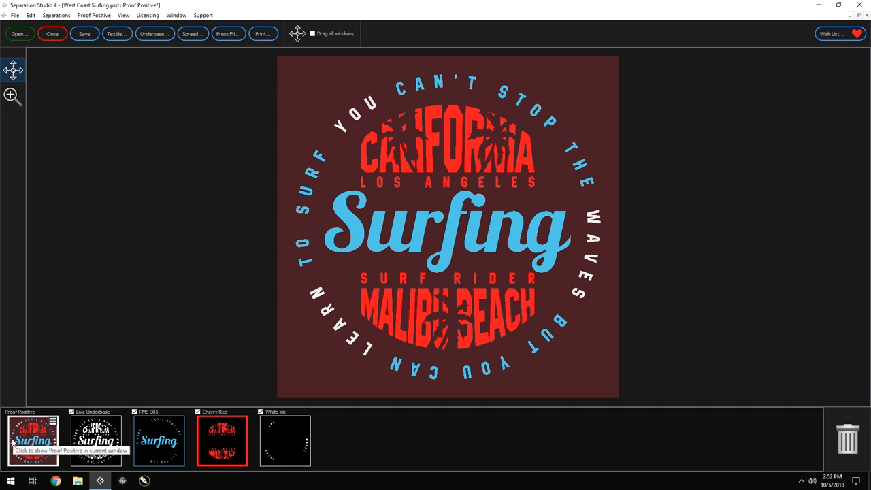